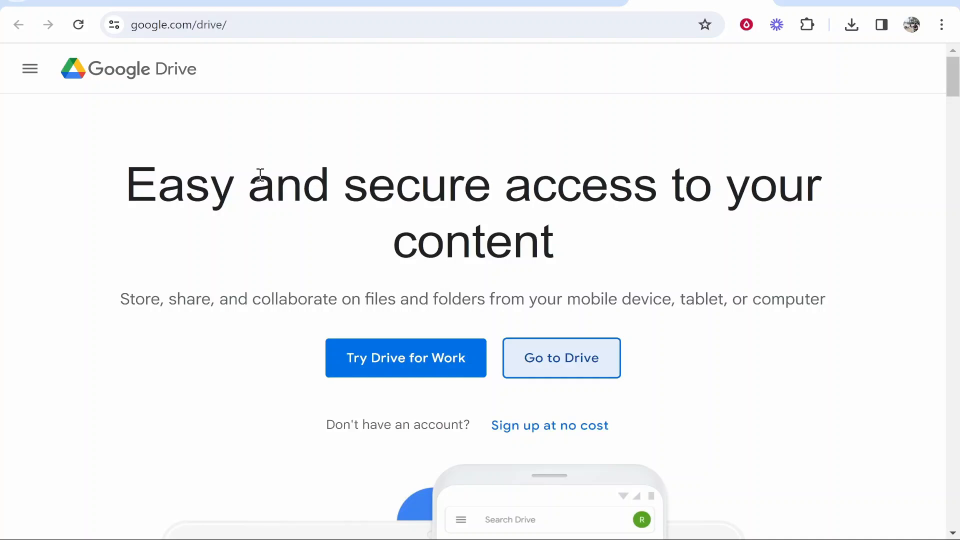
{"action": "mouse_move", "coordinate": [193, 143]}
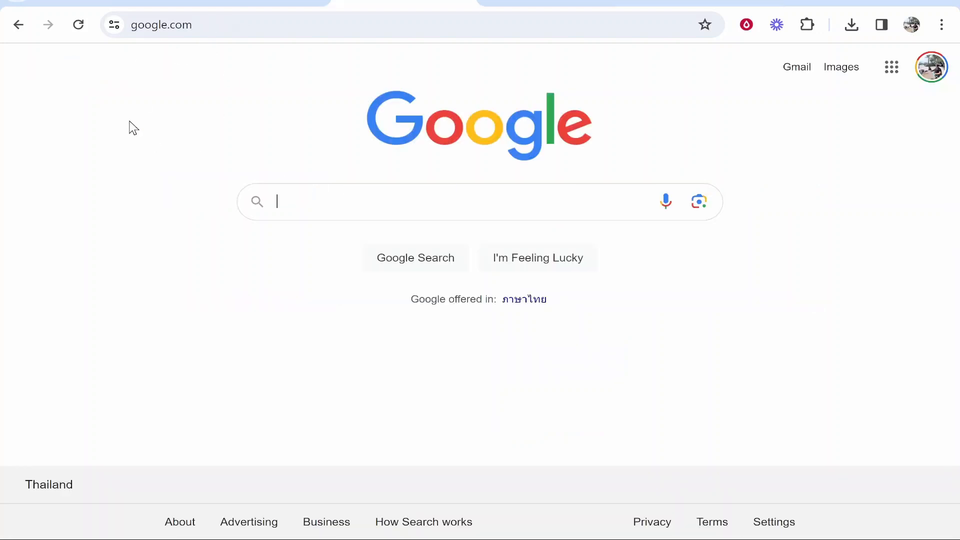
Step: Search Google for 'google drive' and reach the Google Drive landing page
{"action": "type", "text": "google drive"}
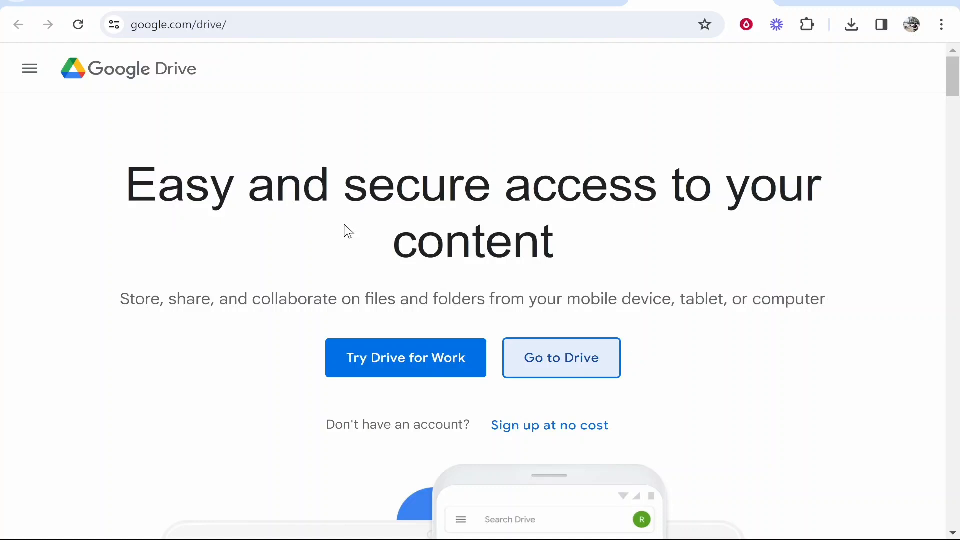
{"action": "mouse_move", "coordinate": [561, 358]}
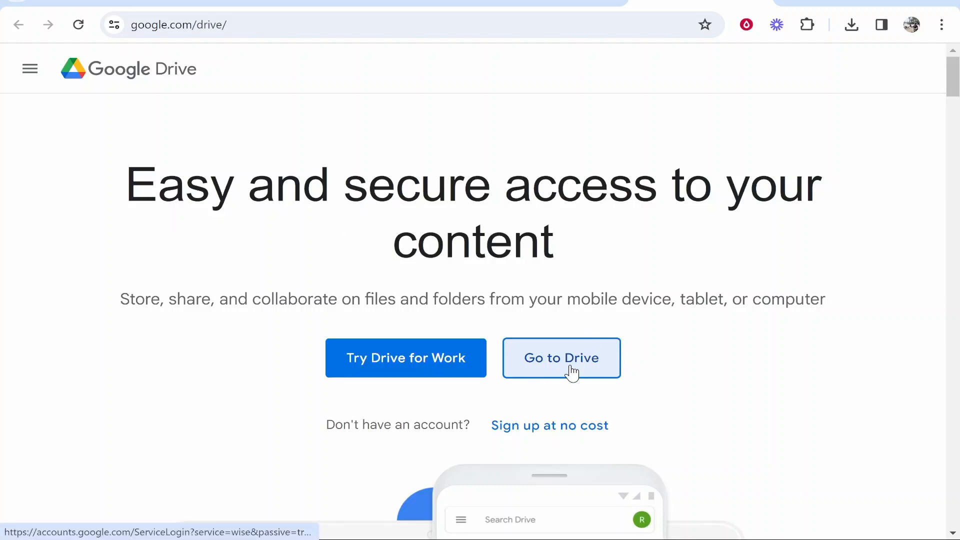
Step: Check the PDF_example file on the desktop and return to Drive Home
{"action": "left_click", "coordinate": [561, 358]}
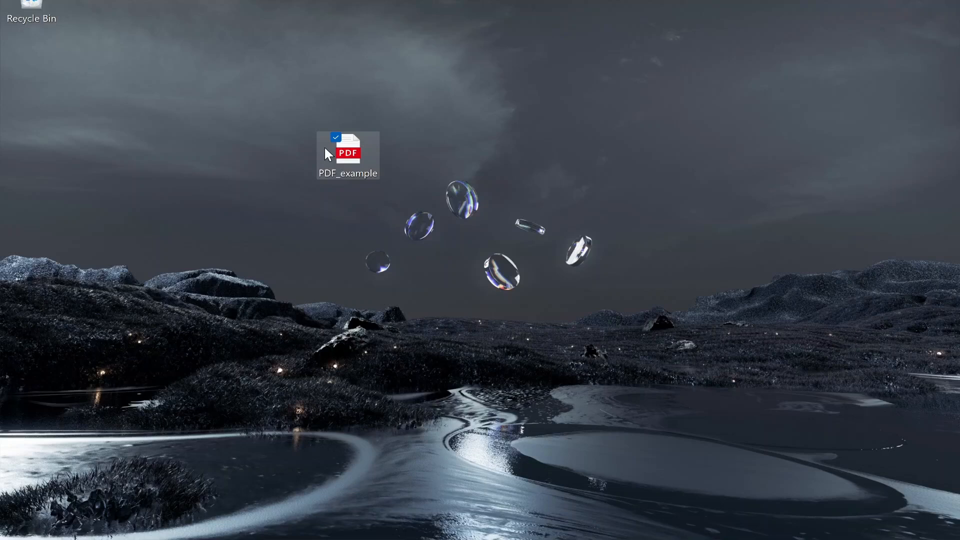
{"action": "double_click", "coordinate": [347, 150]}
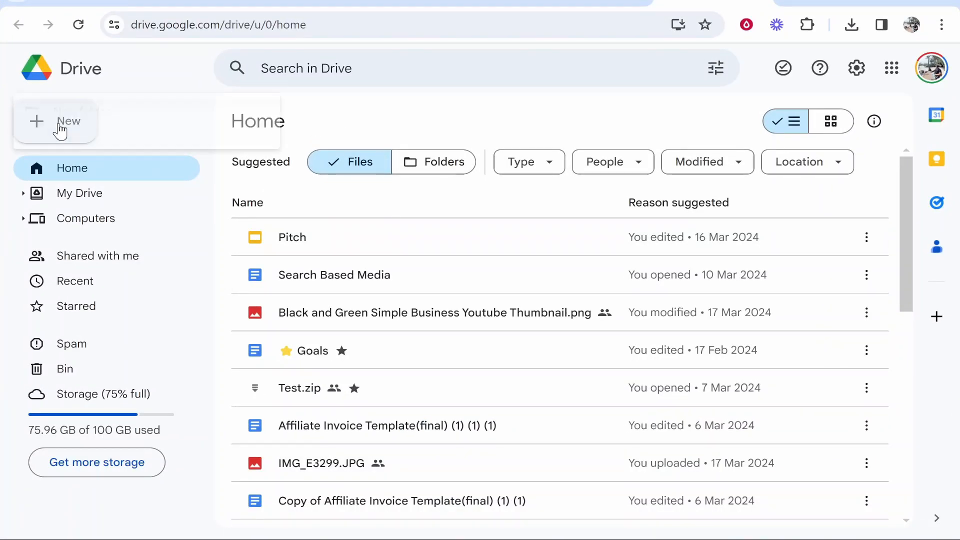
Step: Upload PDF_example from the Desktop folder via New > File upload
{"action": "left_click", "coordinate": [57, 120]}
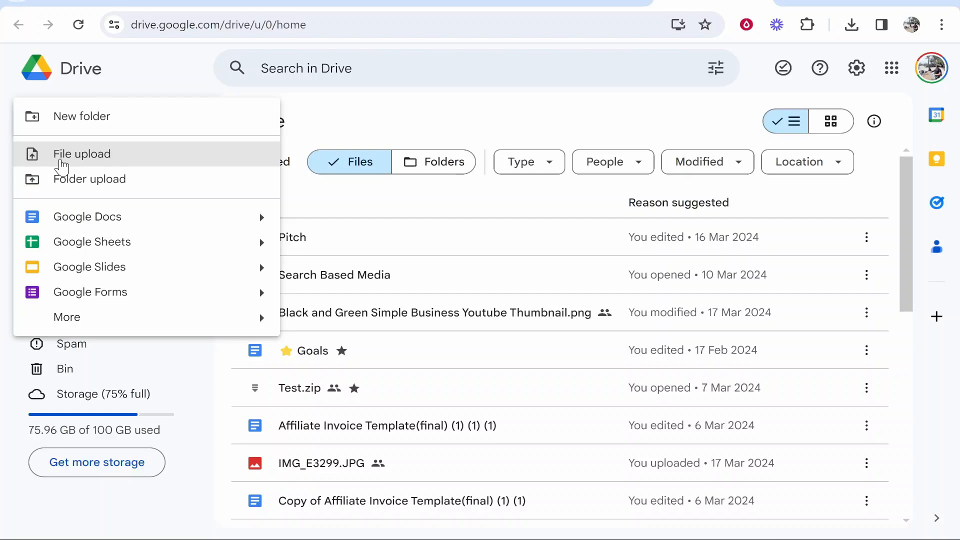
{"action": "left_click", "coordinate": [81, 153]}
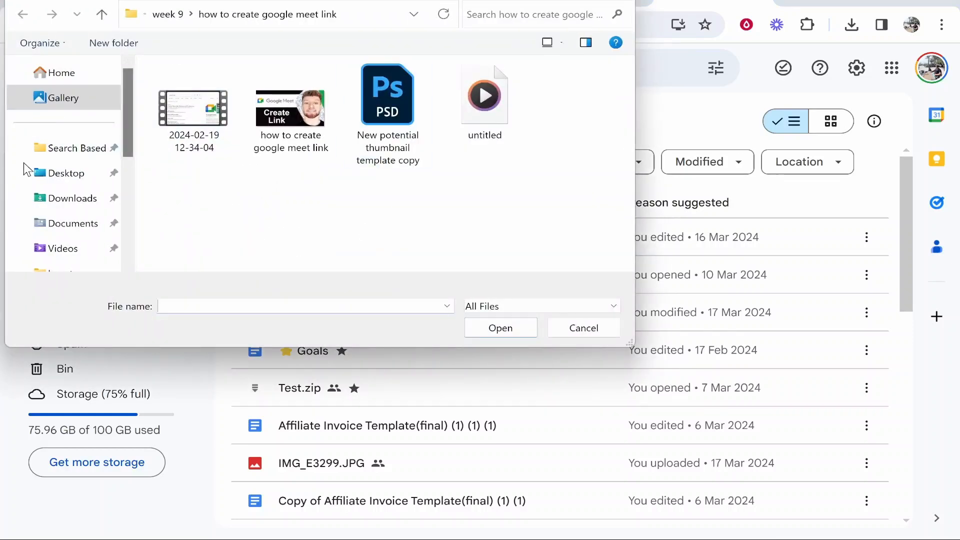
{"action": "left_click", "coordinate": [64, 172]}
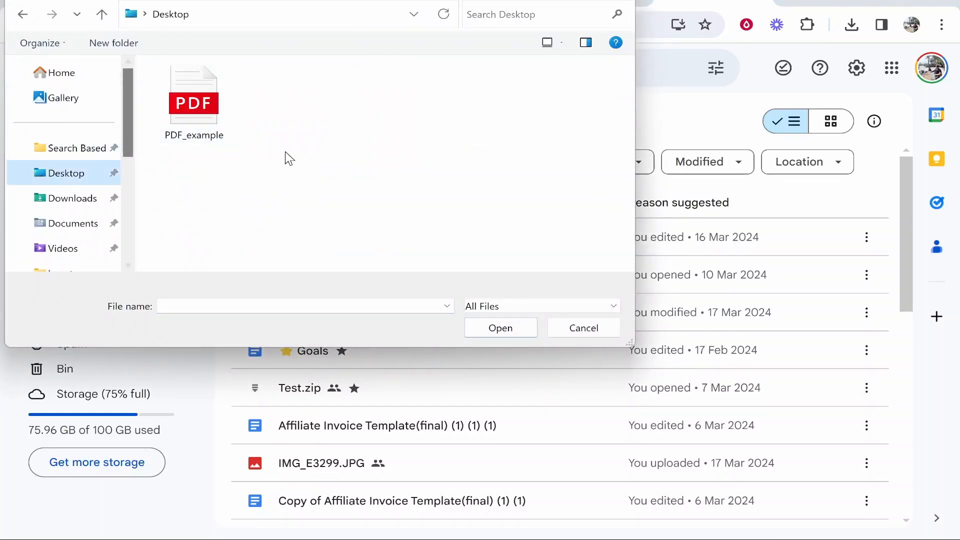
{"action": "left_click", "coordinate": [193, 95]}
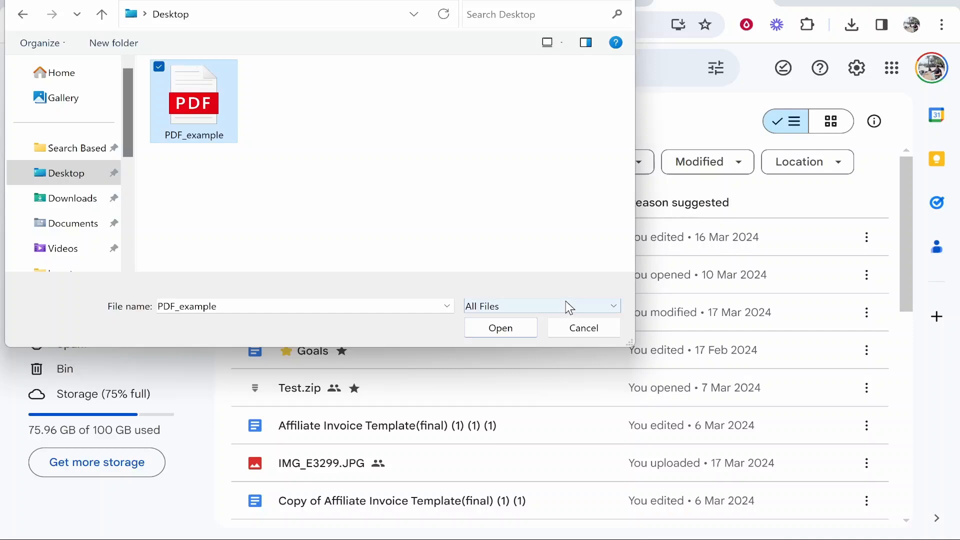
{"action": "left_click", "coordinate": [500, 328]}
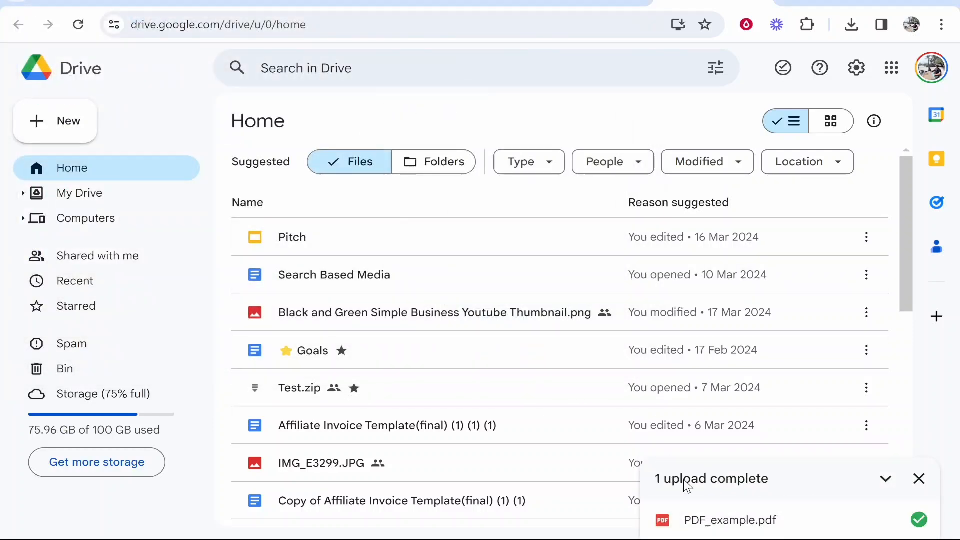
{"action": "mouse_move", "coordinate": [725, 482]}
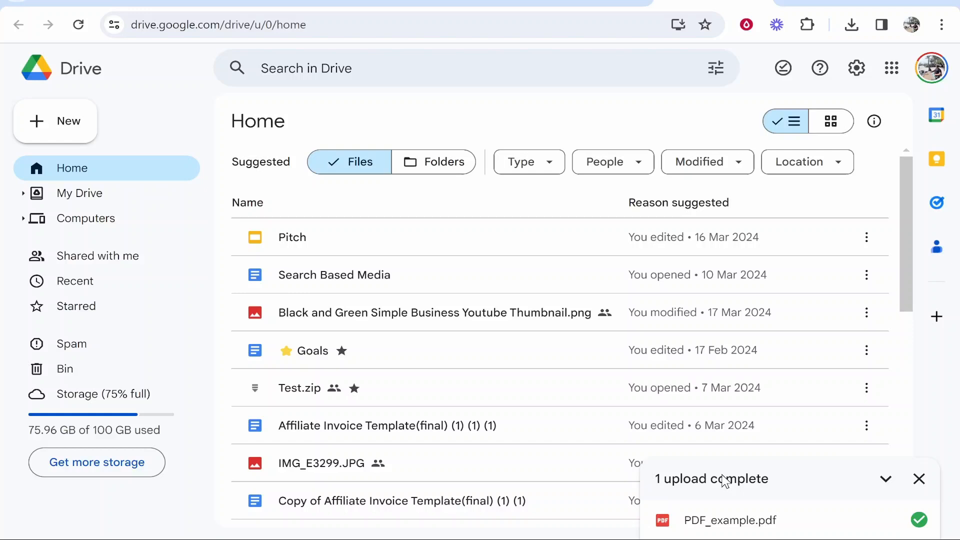
{"action": "mouse_move", "coordinate": [725, 508]}
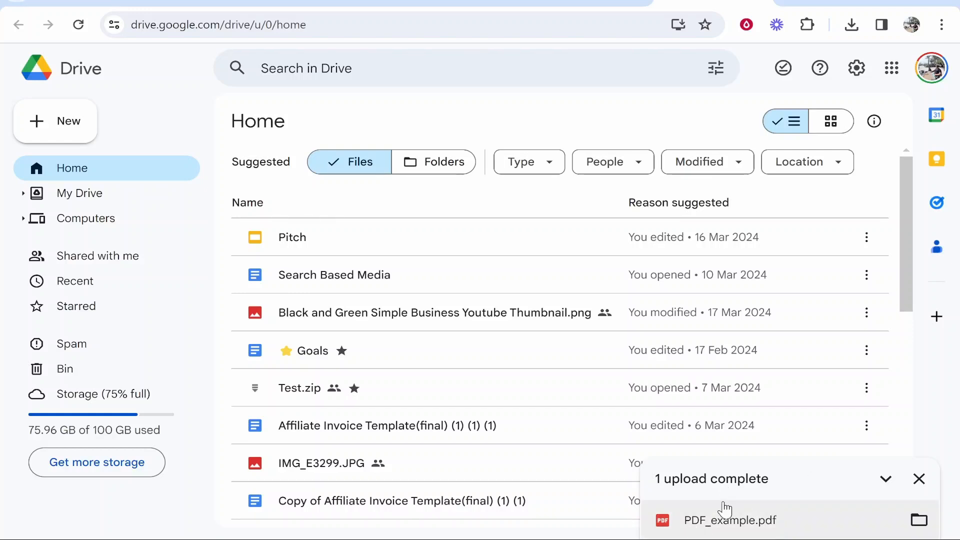
Step: Open PDF_example.pdf from the '1 upload complete' panel in the previewer
{"action": "left_click", "coordinate": [728, 520]}
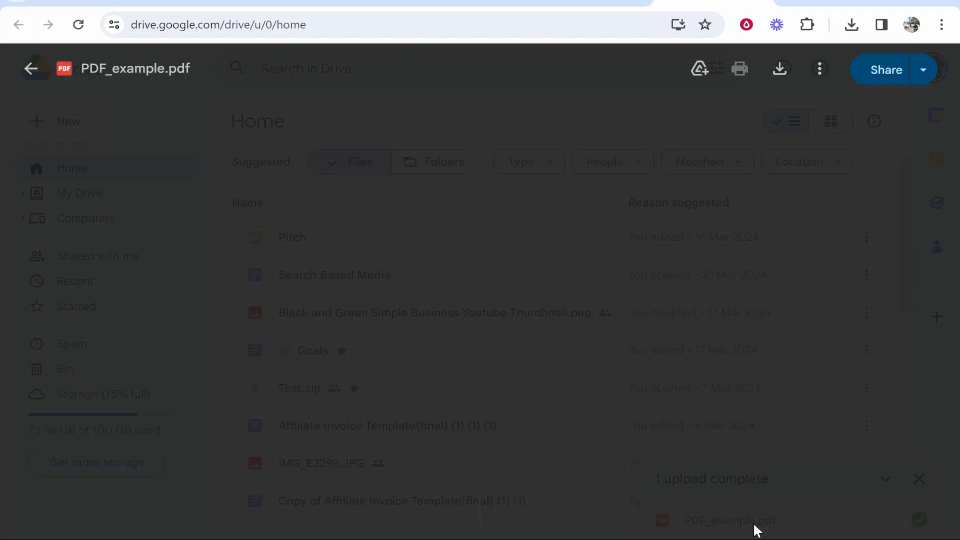
{"action": "left_click", "coordinate": [728, 520]}
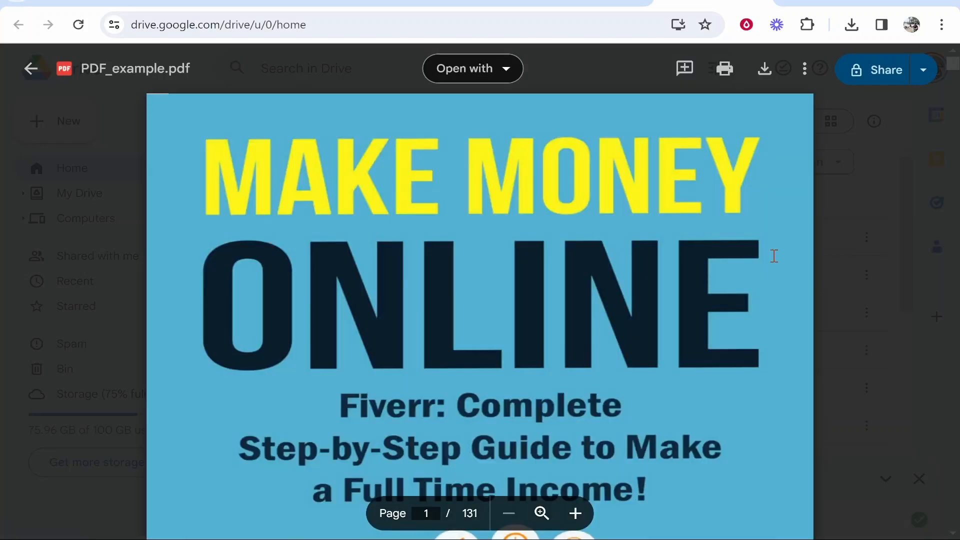
{"action": "mouse_move", "coordinate": [734, 267]}
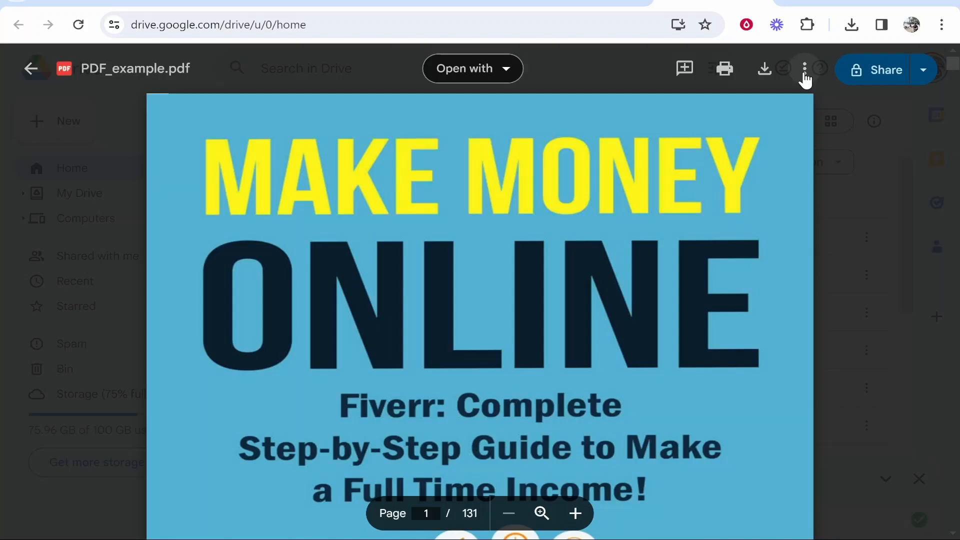
{"action": "mouse_move", "coordinate": [900, 79]}
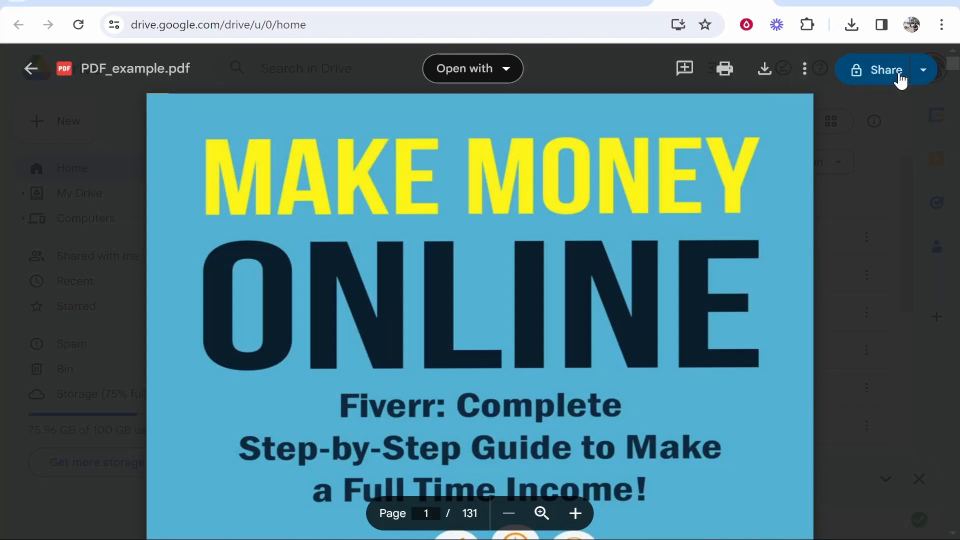
{"action": "mouse_move", "coordinate": [864, 70]}
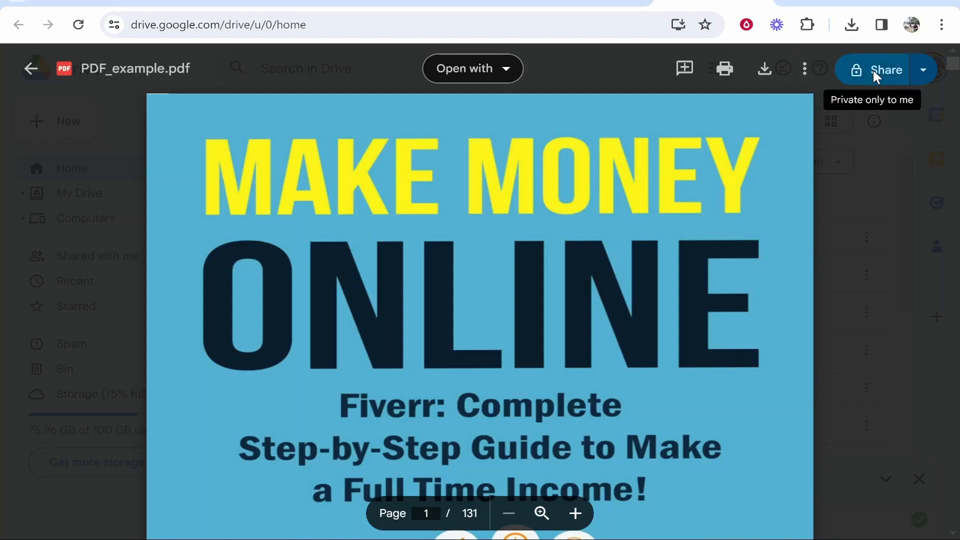
Step: Change PDF_example.pdf's general access to 'Anyone with the link' as Viewer
{"action": "left_click", "coordinate": [881, 70]}
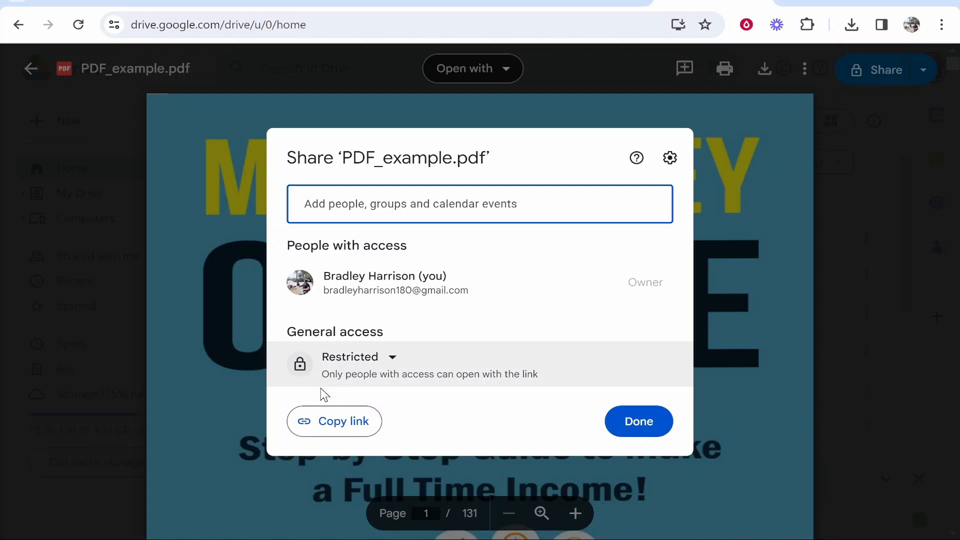
{"action": "left_click", "coordinate": [479, 203]}
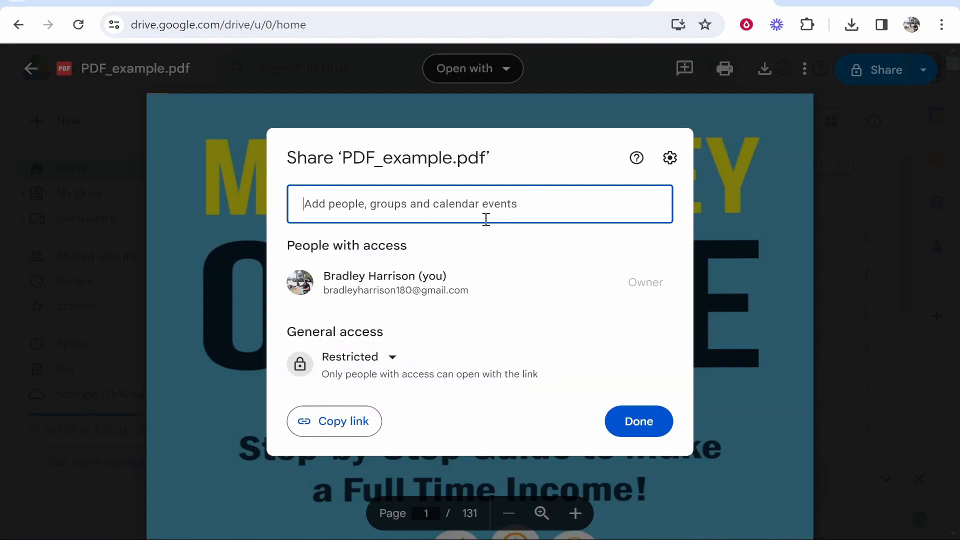
{"action": "mouse_move", "coordinate": [306, 361]}
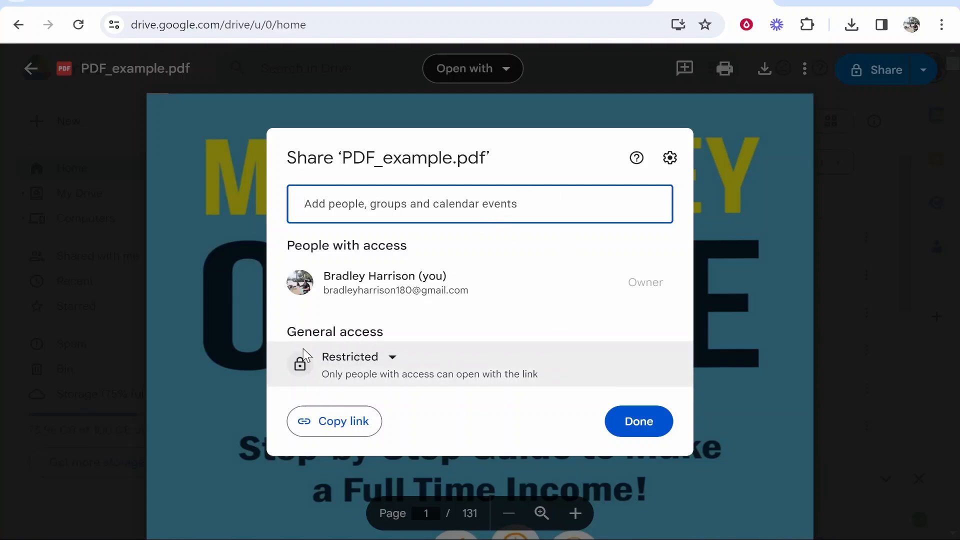
{"action": "left_click", "coordinate": [359, 356]}
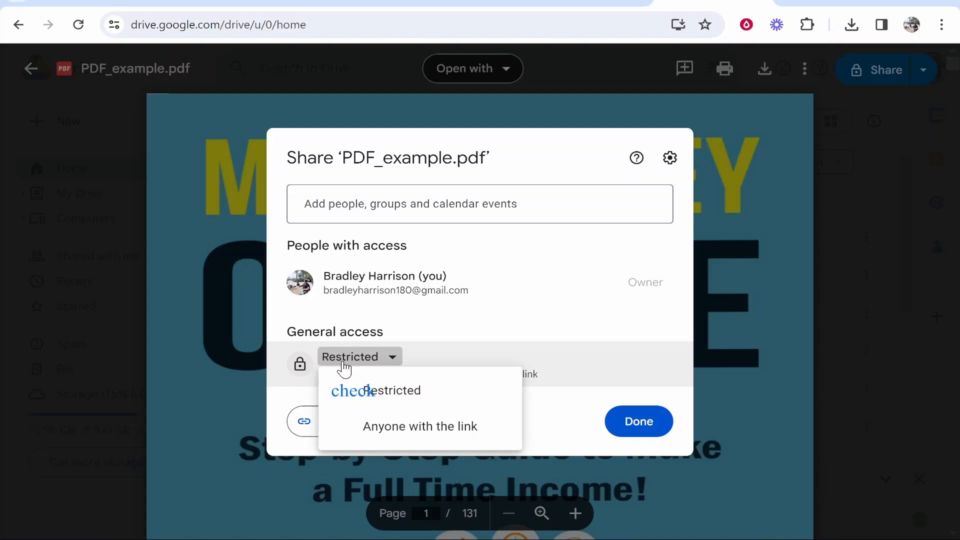
{"action": "left_click", "coordinate": [420, 426]}
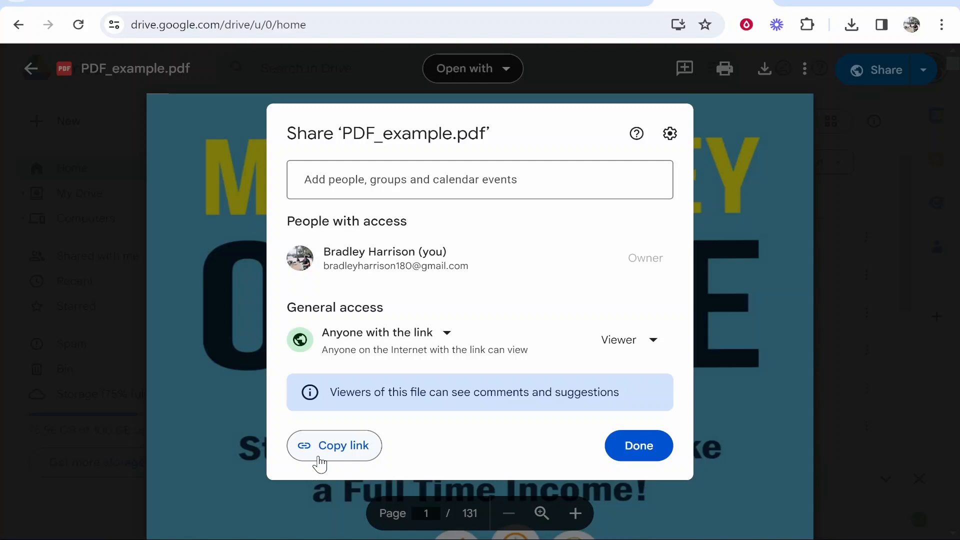
{"action": "left_click", "coordinate": [629, 340]}
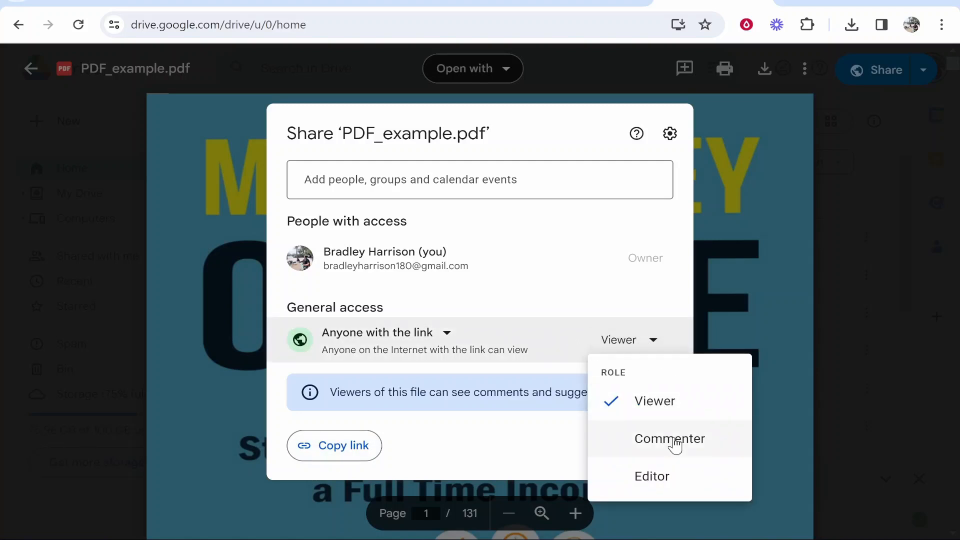
{"action": "mouse_move", "coordinate": [603, 427]}
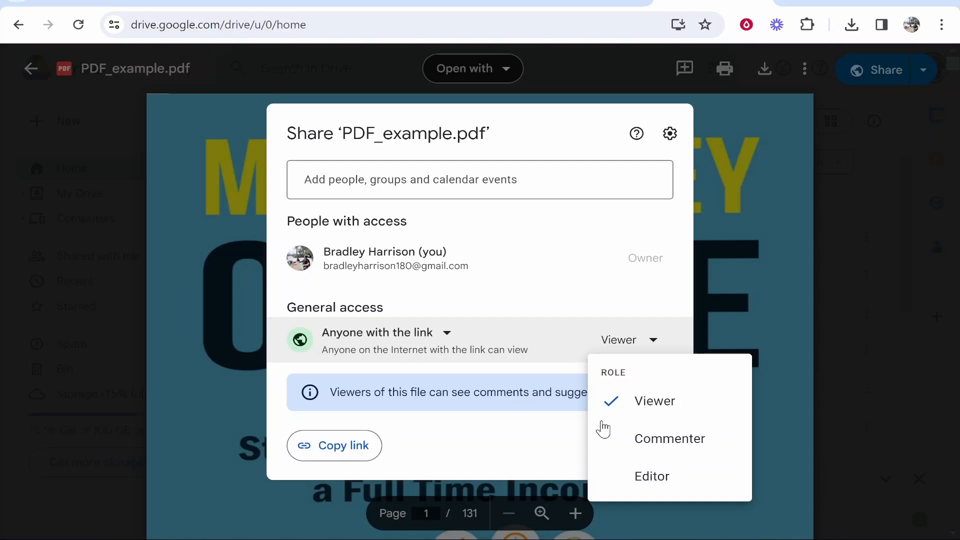
{"action": "mouse_move", "coordinate": [519, 466]}
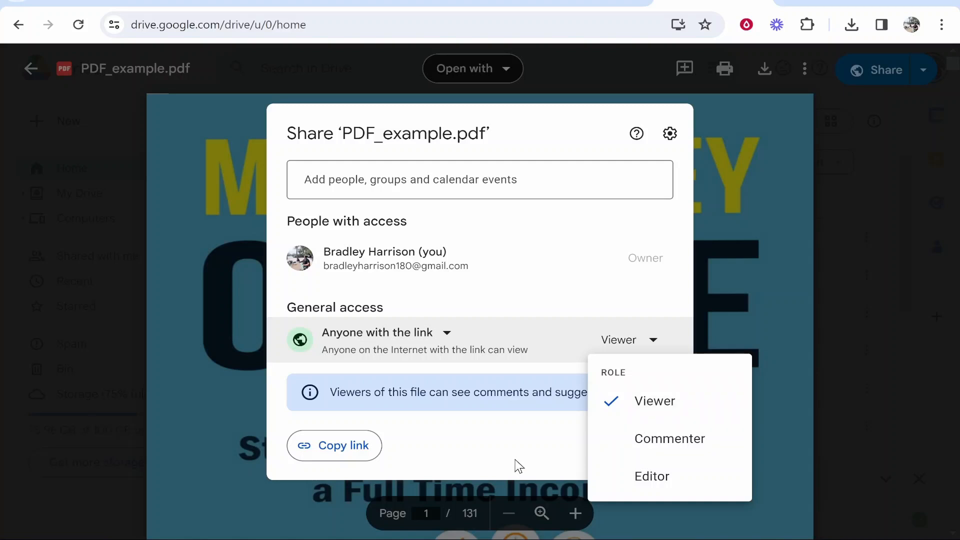
{"action": "left_click", "coordinate": [654, 401]}
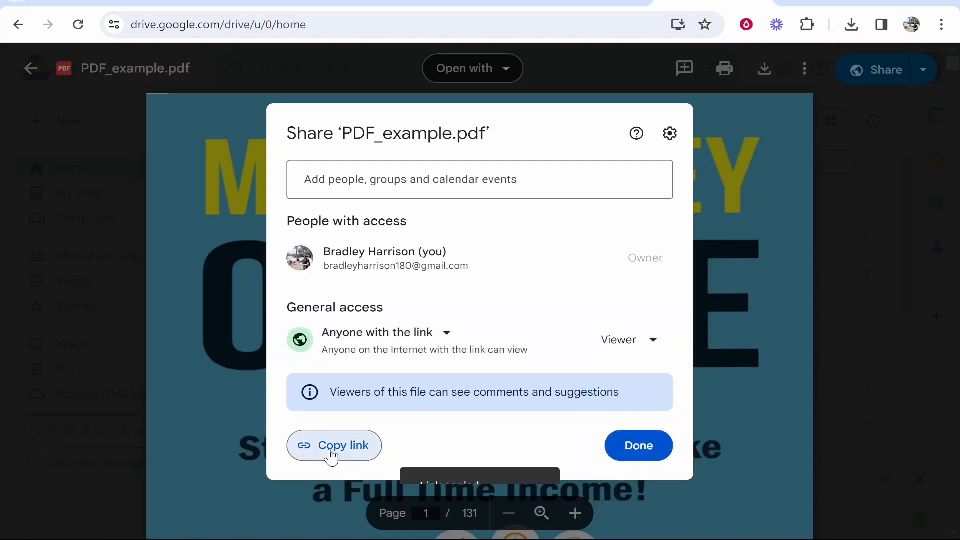
Step: Copy the share link and load it in an Incognito window
{"action": "left_click", "coordinate": [333, 445]}
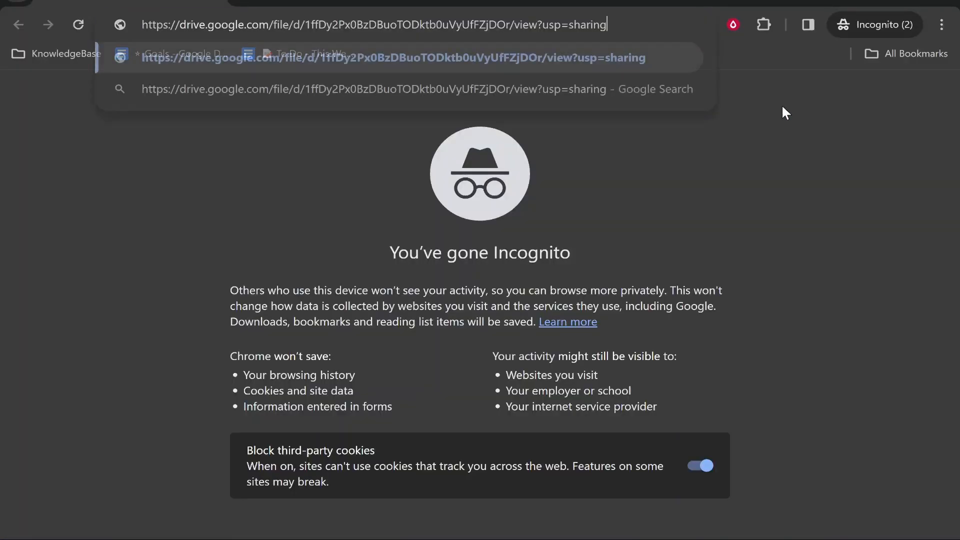
{"action": "key", "text": "Enter"}
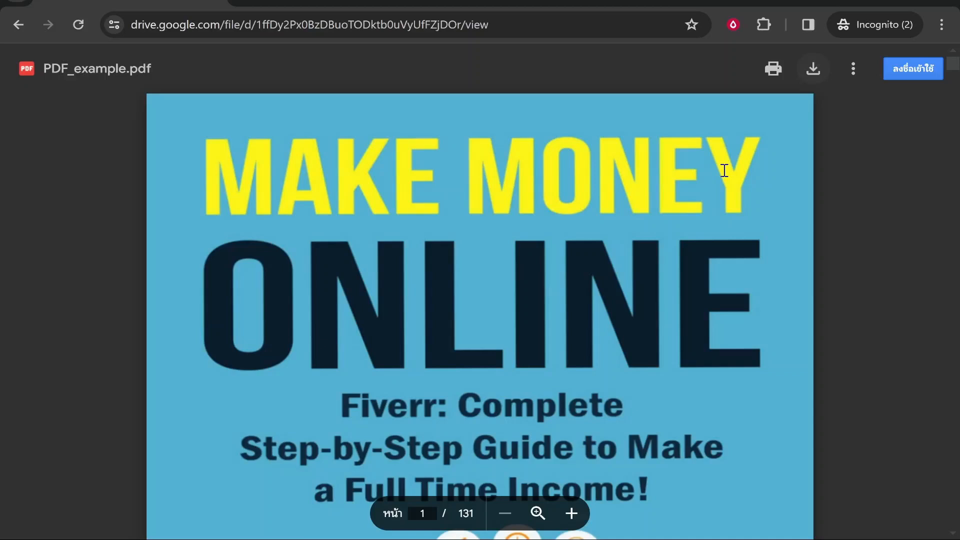
{"action": "mouse_move", "coordinate": [813, 68]}
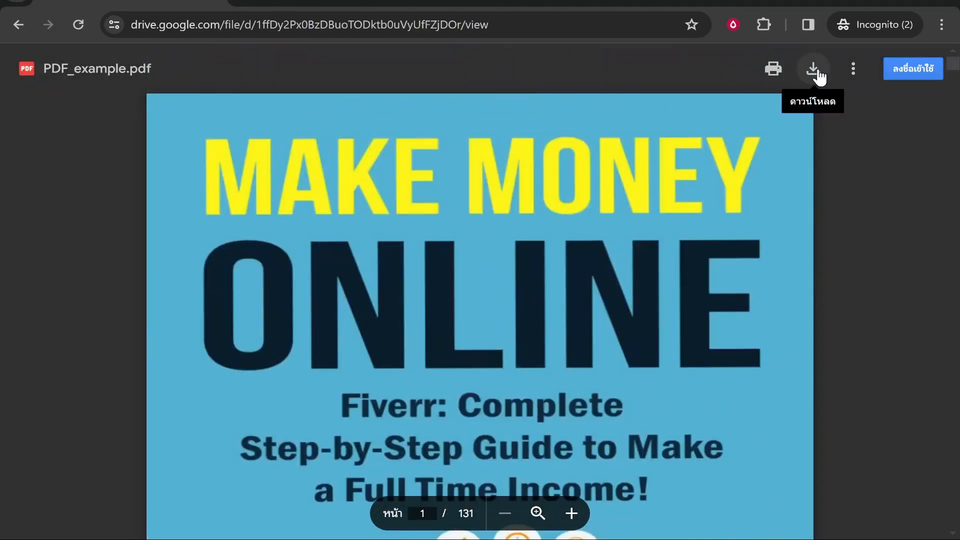